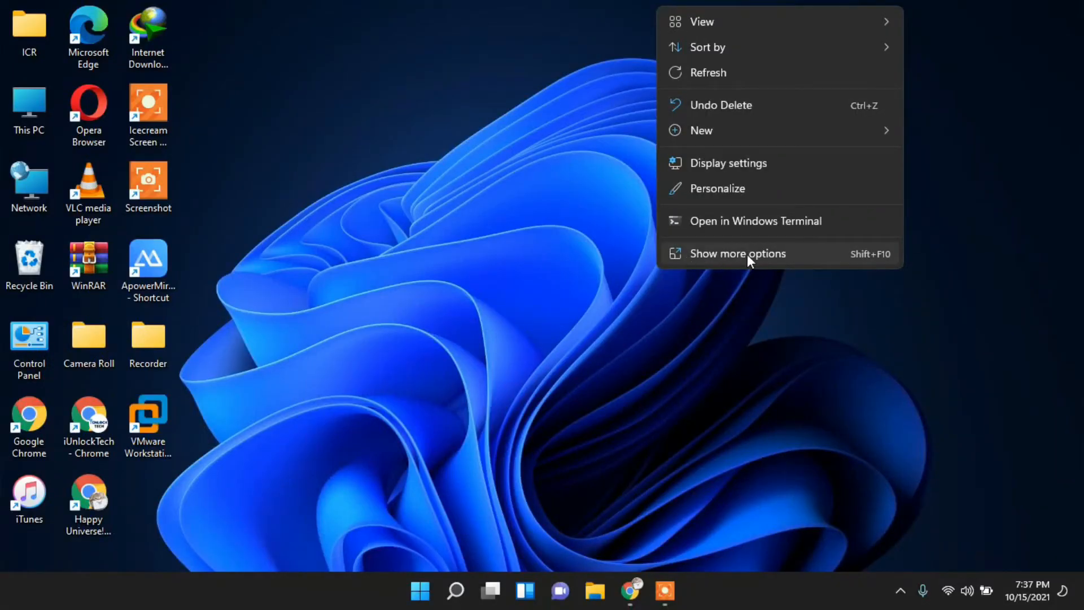
mouse_move(747, 7)
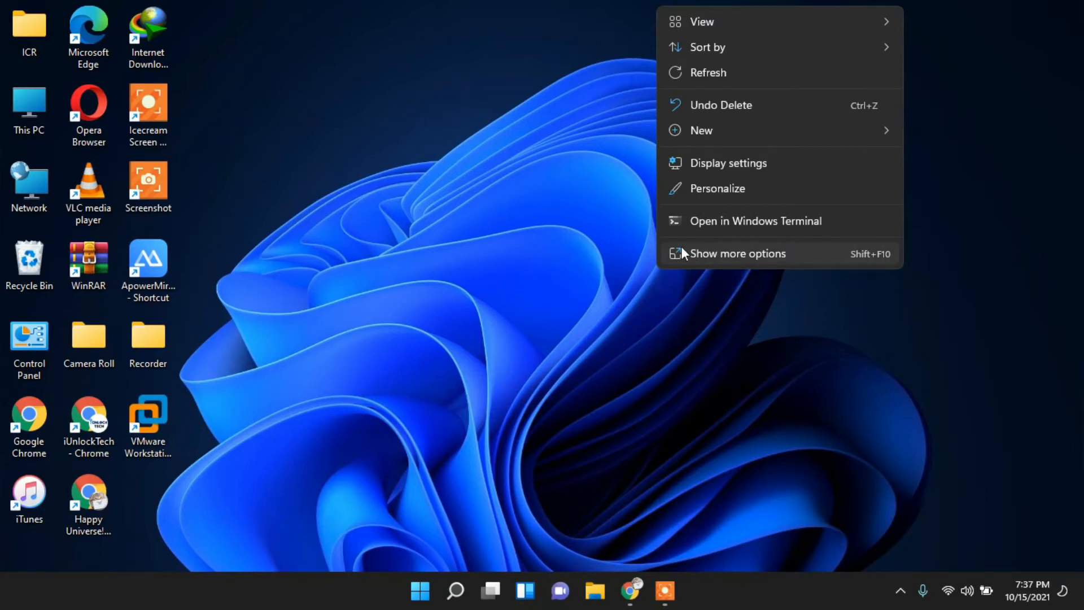
Refresh the desktop and bring up the desktop context menu.
left_click(708, 73)
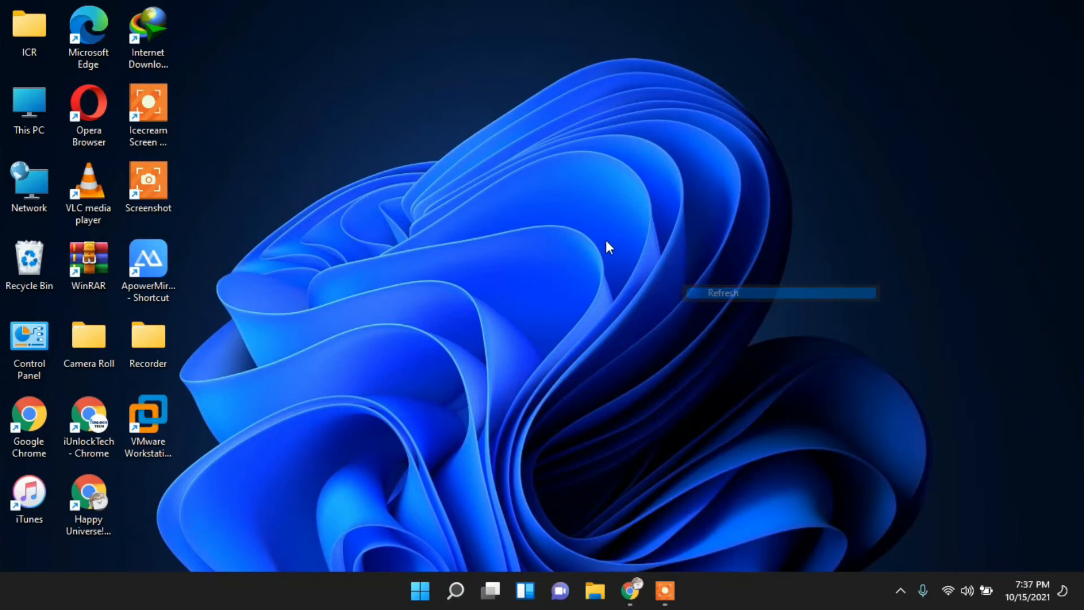
left_click(722, 293)
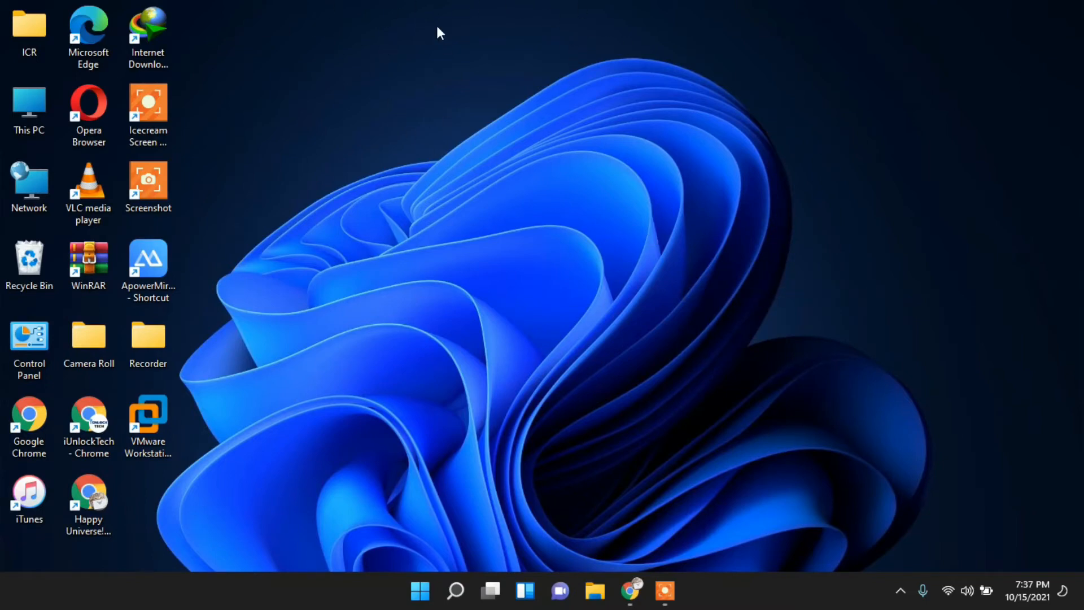
right_click(404, 46)
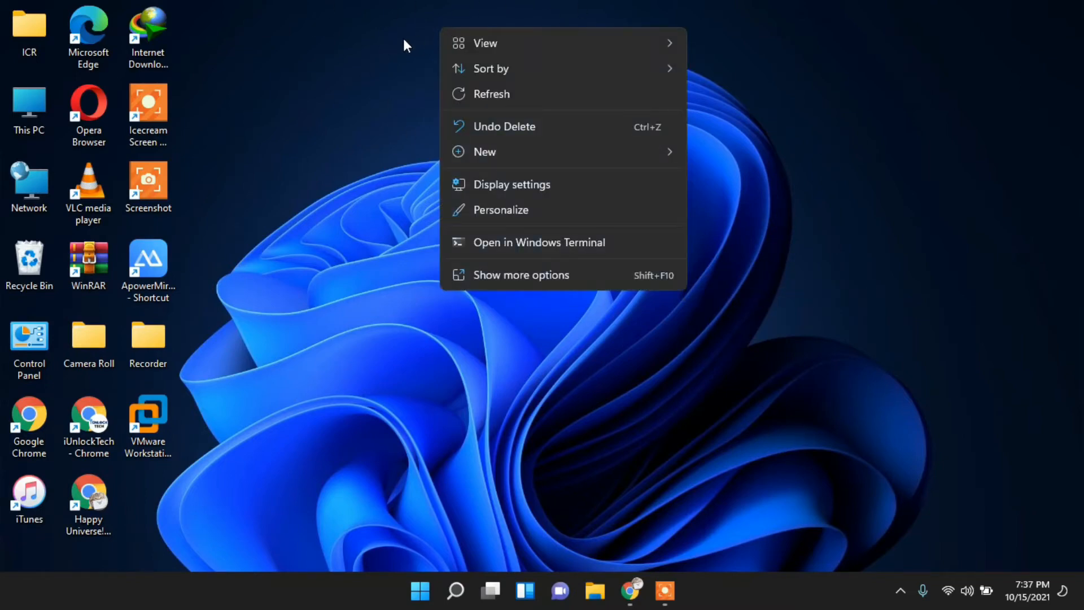
left_click(397, 268)
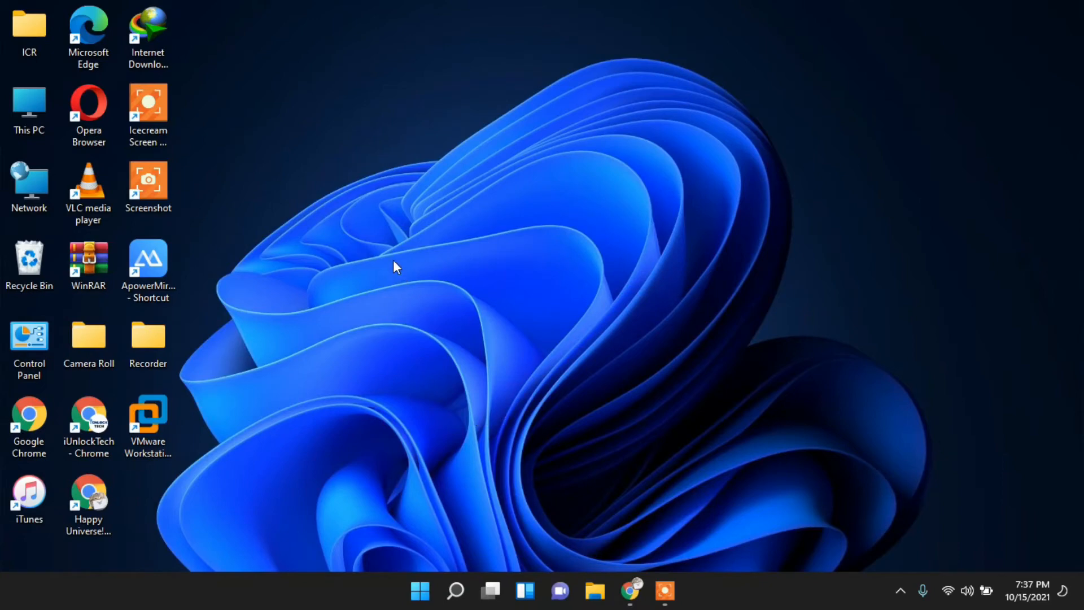
right_click(398, 266)
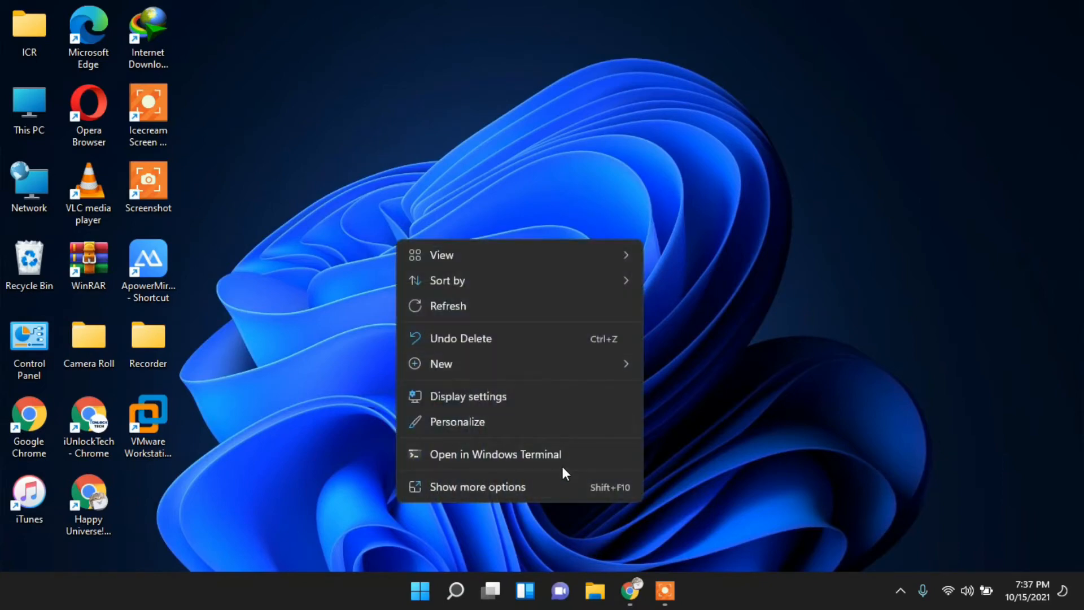
Create a New Text Document on the desktop, then open the Search panel.
left_click(440, 363)
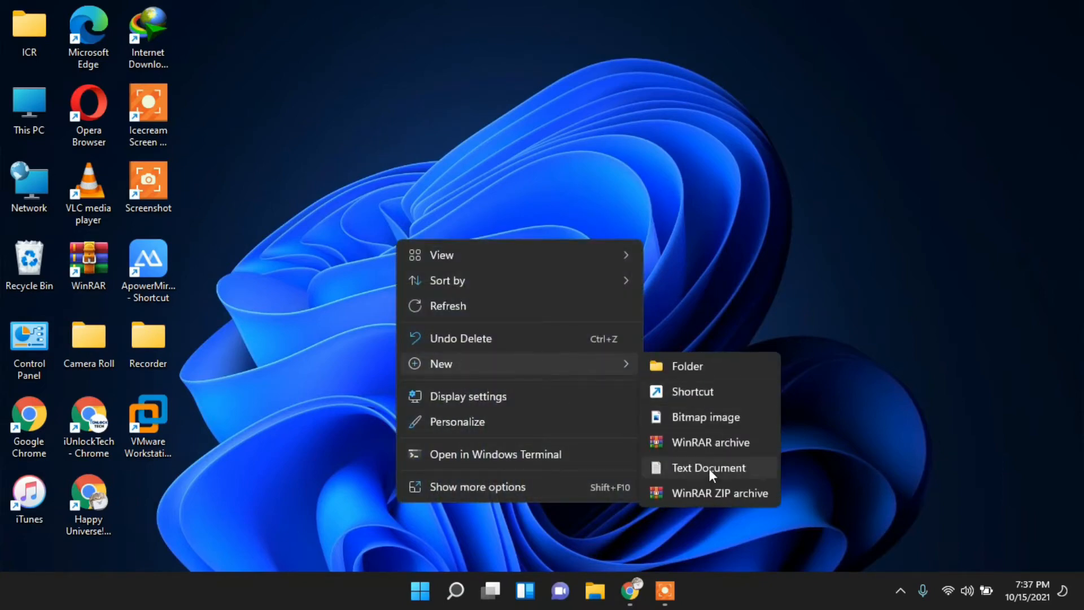
left_click(708, 467)
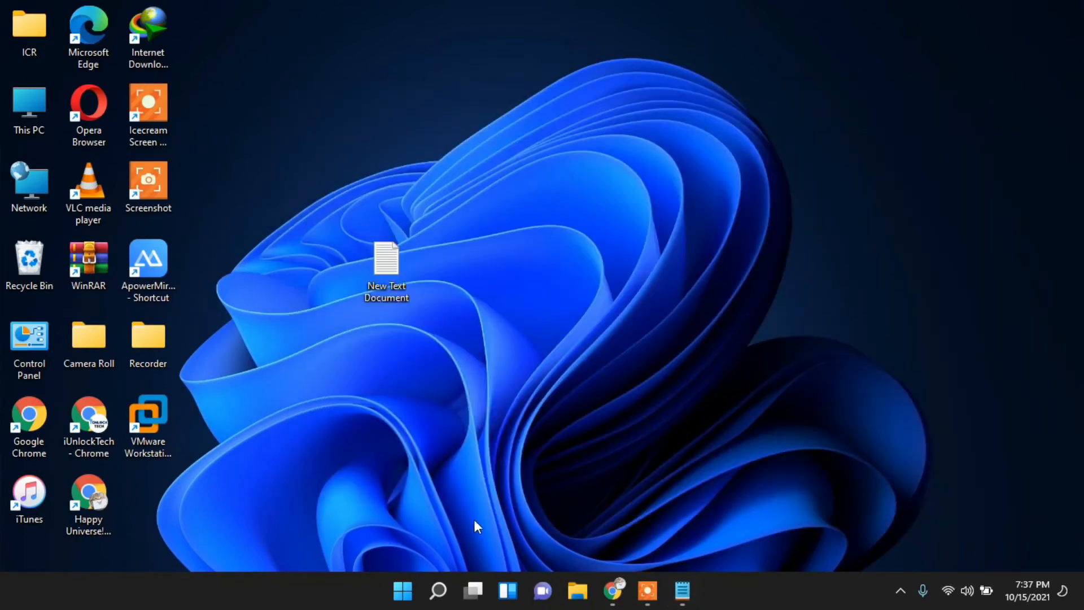
left_click(438, 591)
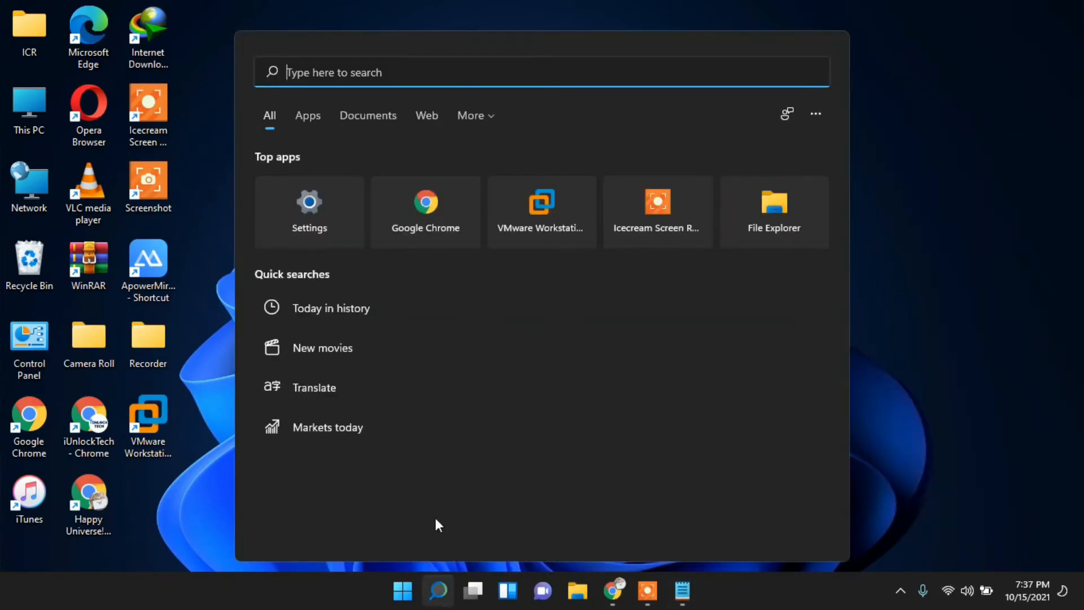
Search for 'cmd' to find Command Prompt.
type("cmd")
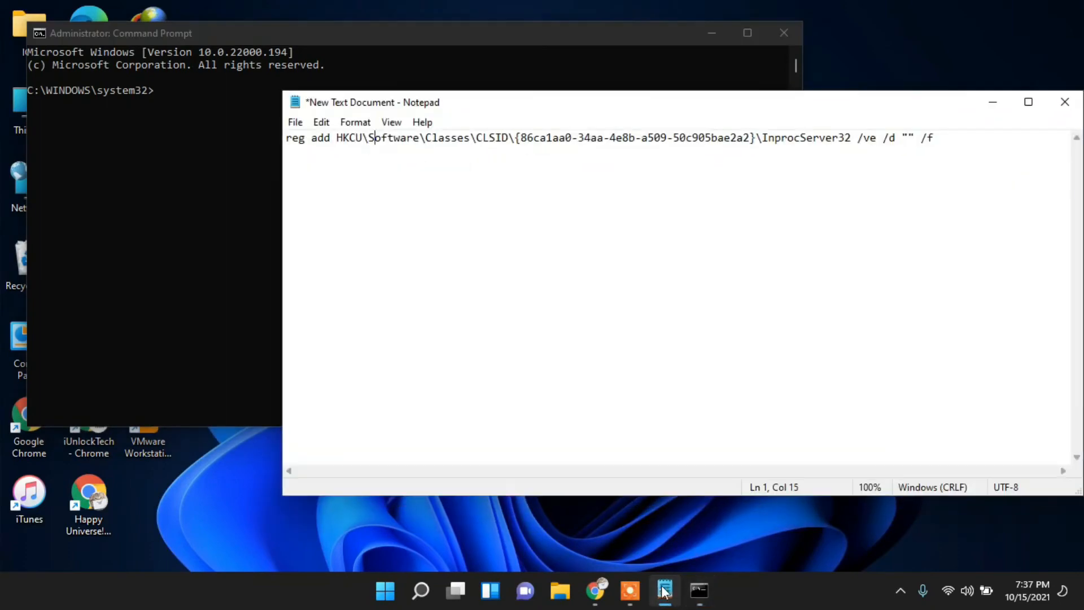
Run the reg add HKCU CLSID {86ca1aa0-...}\InprocServer32 command in the elevated prompt.
key("ctrl+a")
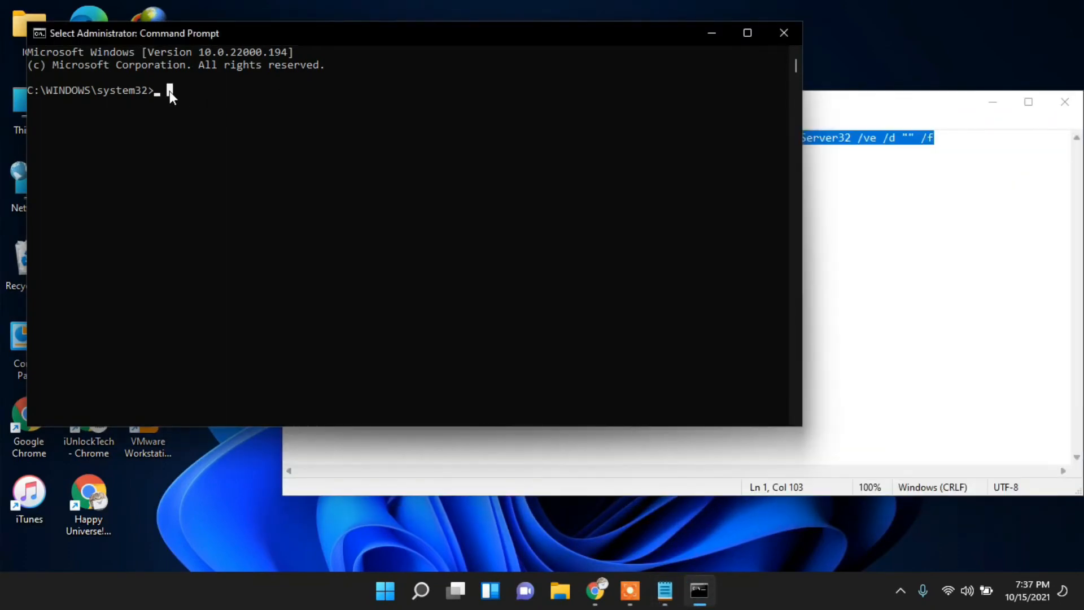
type("reg add HKCU\\Software\\Classes\\CLSID\\{86ca1aa0-34aa-4e8b-a509-50c905bae2a2}\\InprocServer32 /ve /d \"\" /f")
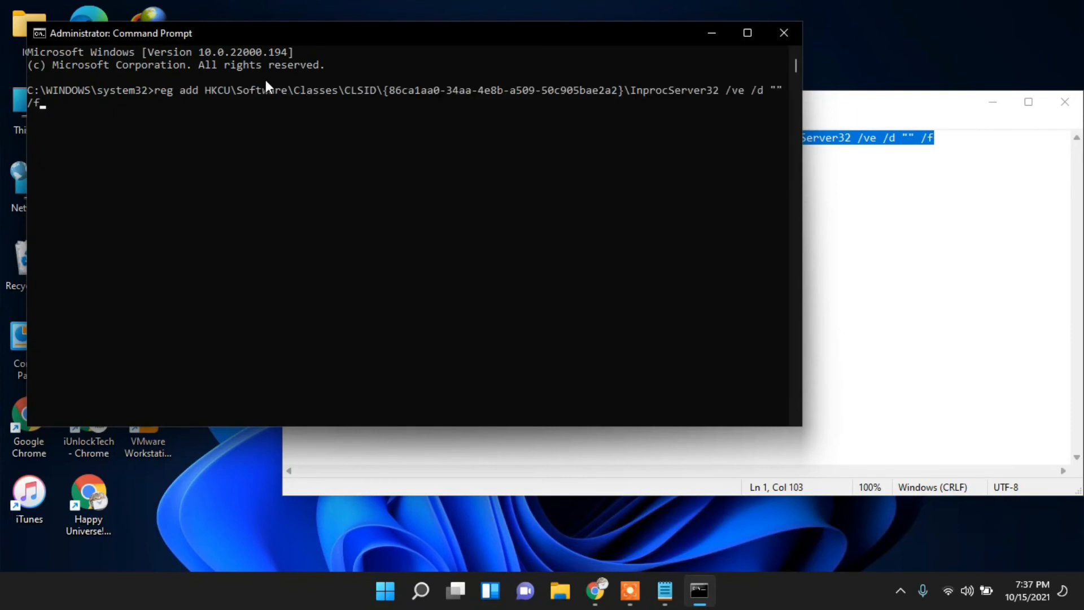
key("Return")
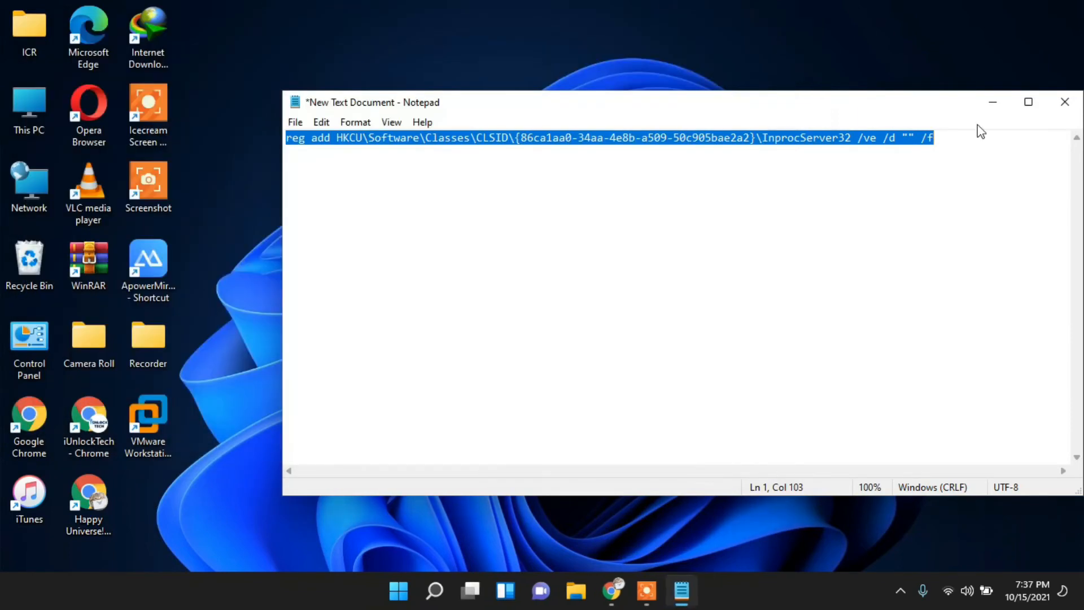
left_click(863, 138)
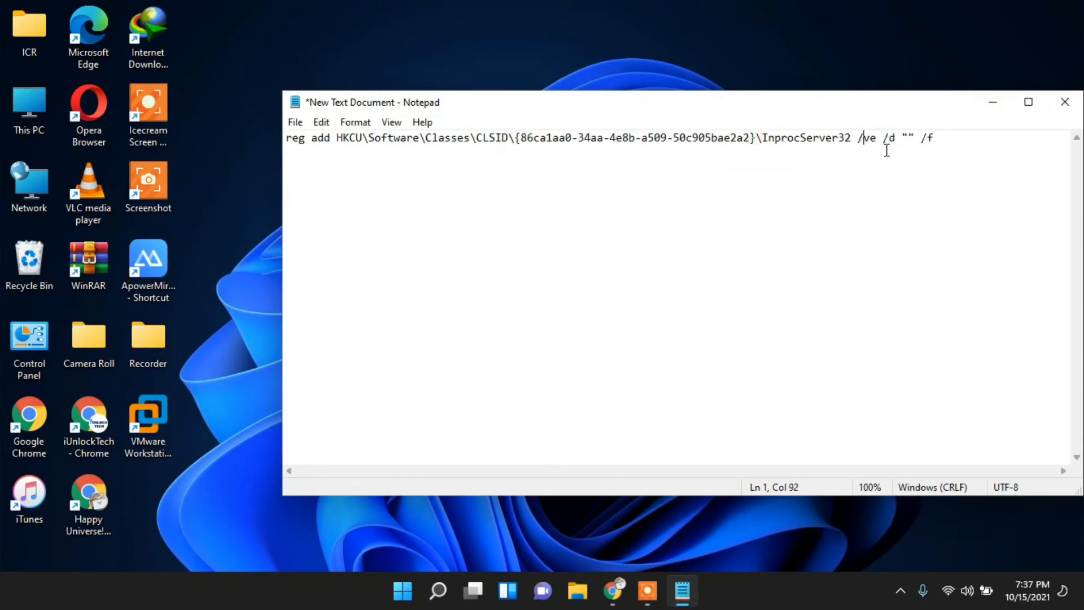